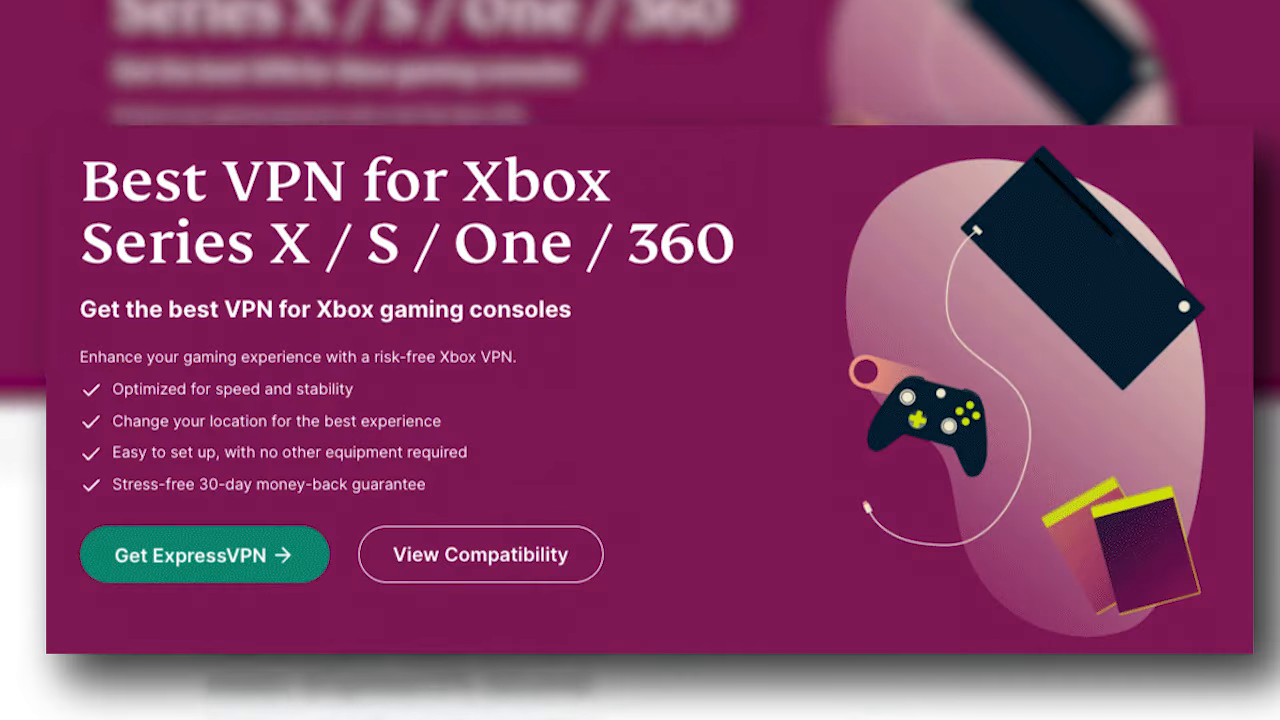
Scroll through the Xbox VPN guide's Aircove router section before moving to Deals and Coupons
scroll("down", 3)
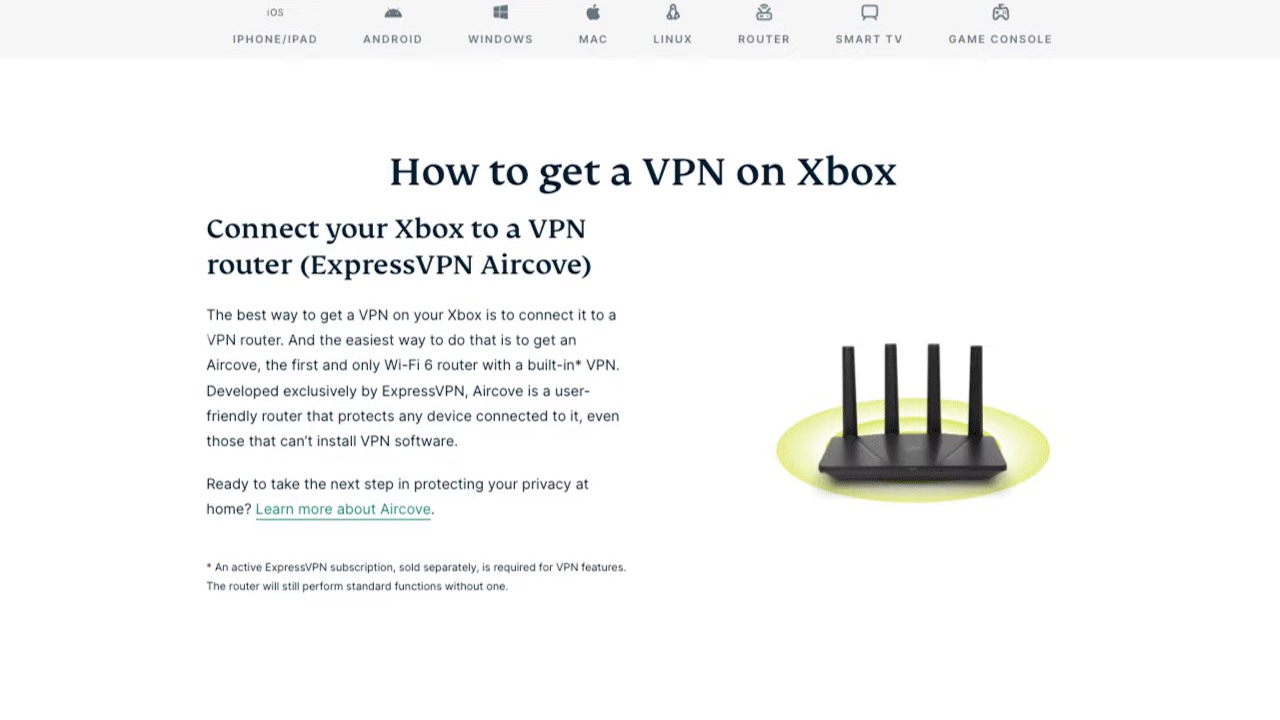
scroll("down", 3)
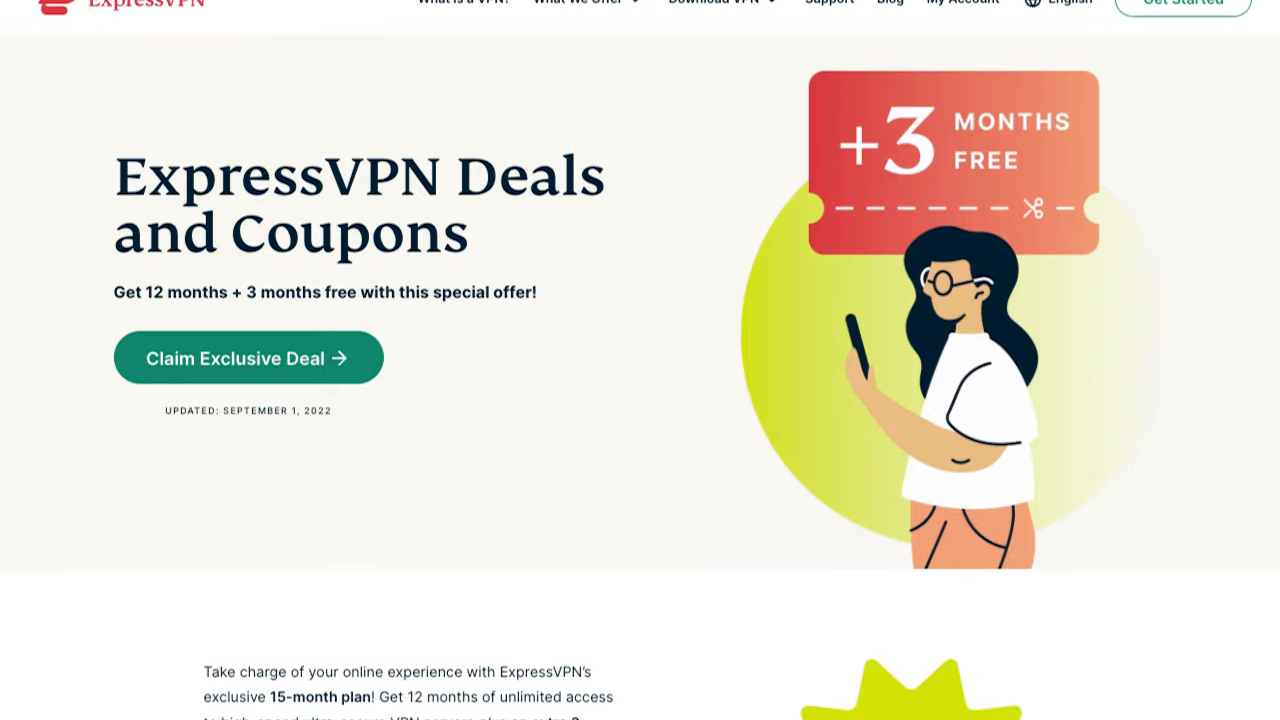
Scroll down the deals page ahead of the 94-country server locations list
scroll("down", 3)
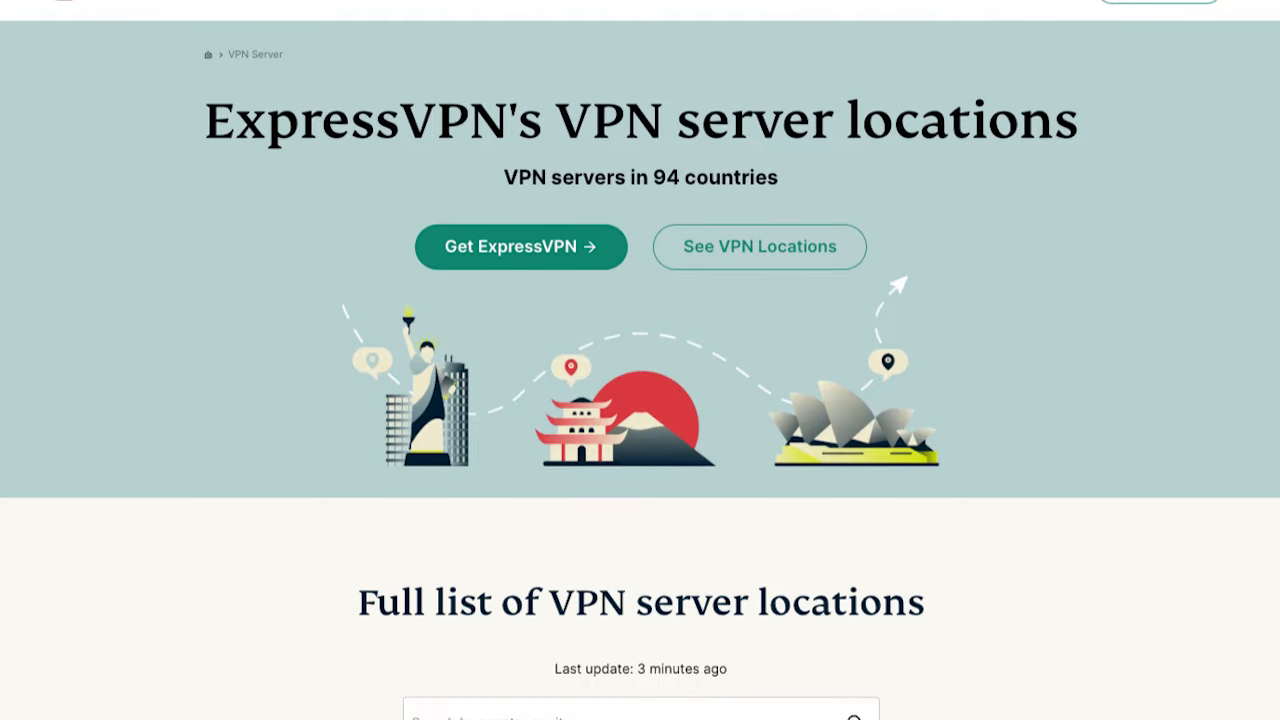
Scroll the server locations page before reaching the My Account sign-in form
scroll("down", 3)
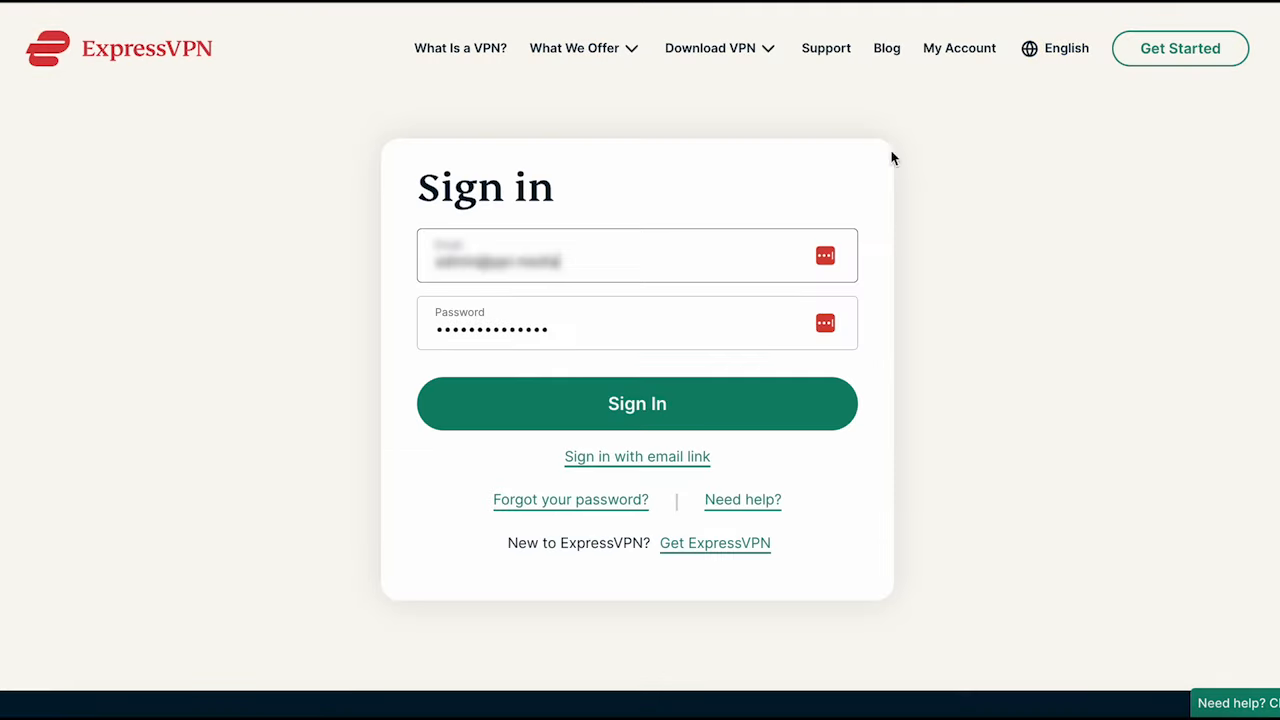
Sign in, register the current IP address under DNS Settings for the Xbox MediaStreamer setup
left_click(636, 404)
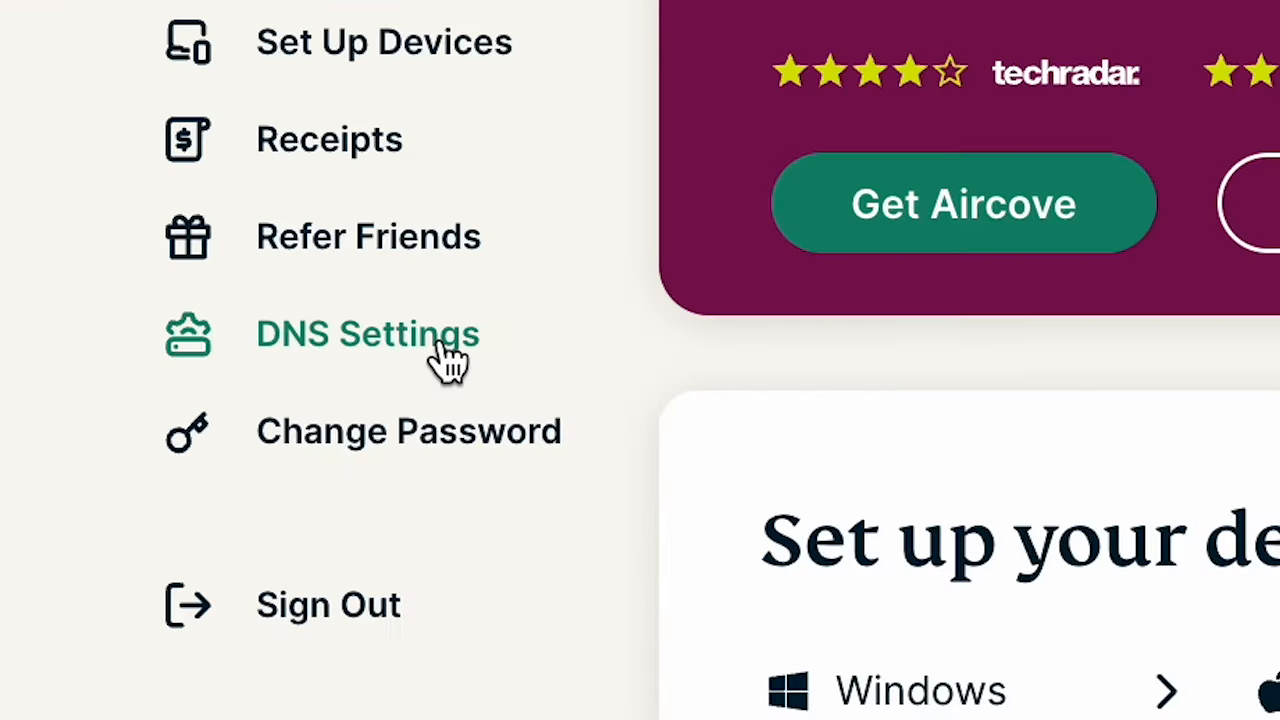
left_click(368, 332)
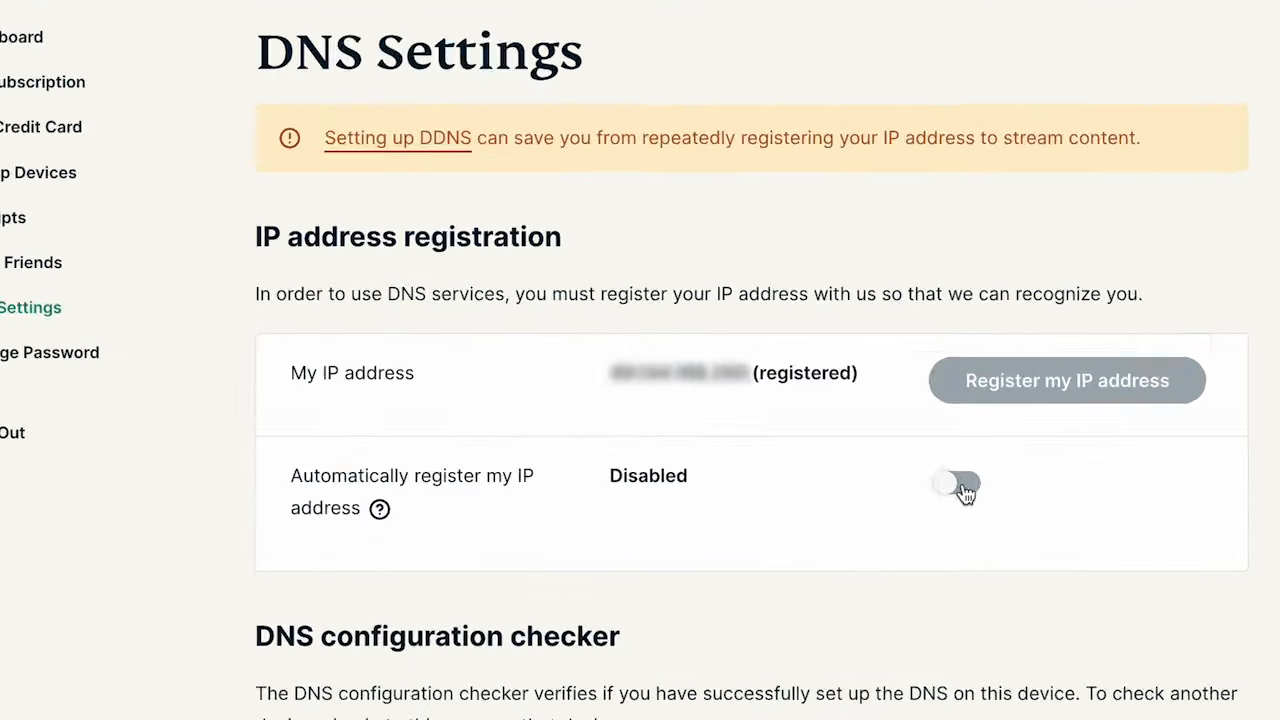
left_click(952, 486)
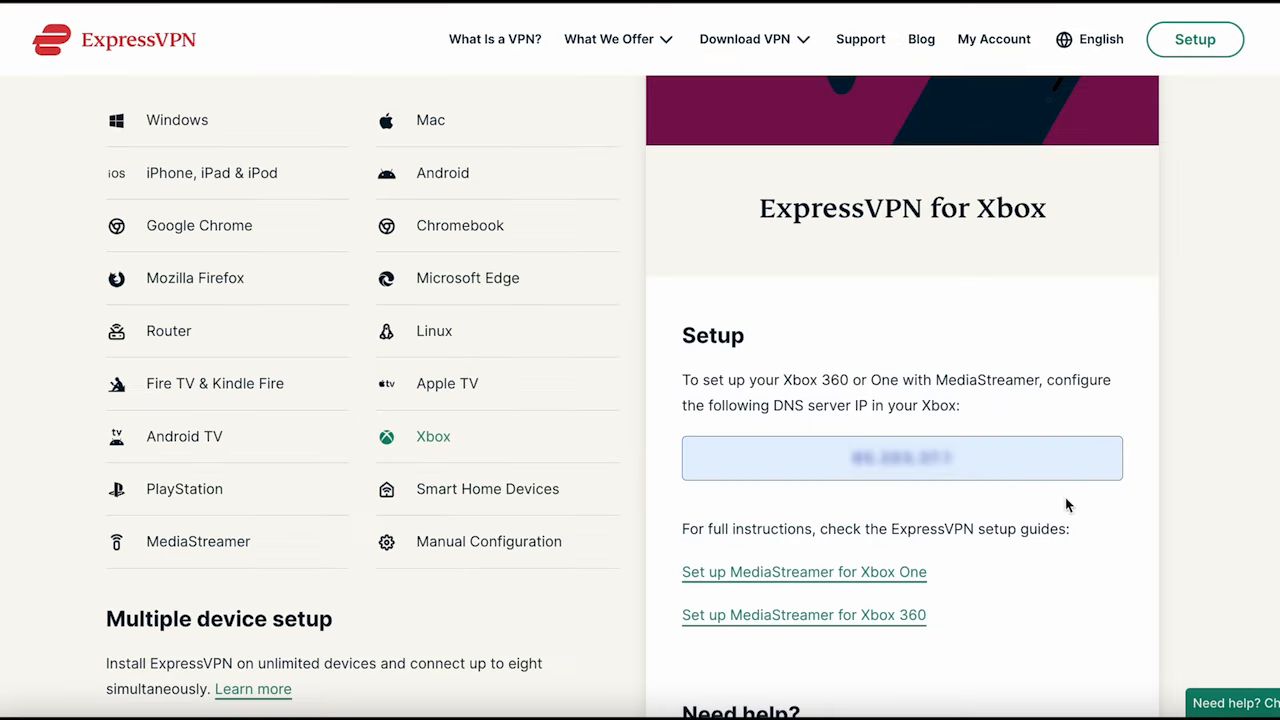
mouse_move(850, 470)
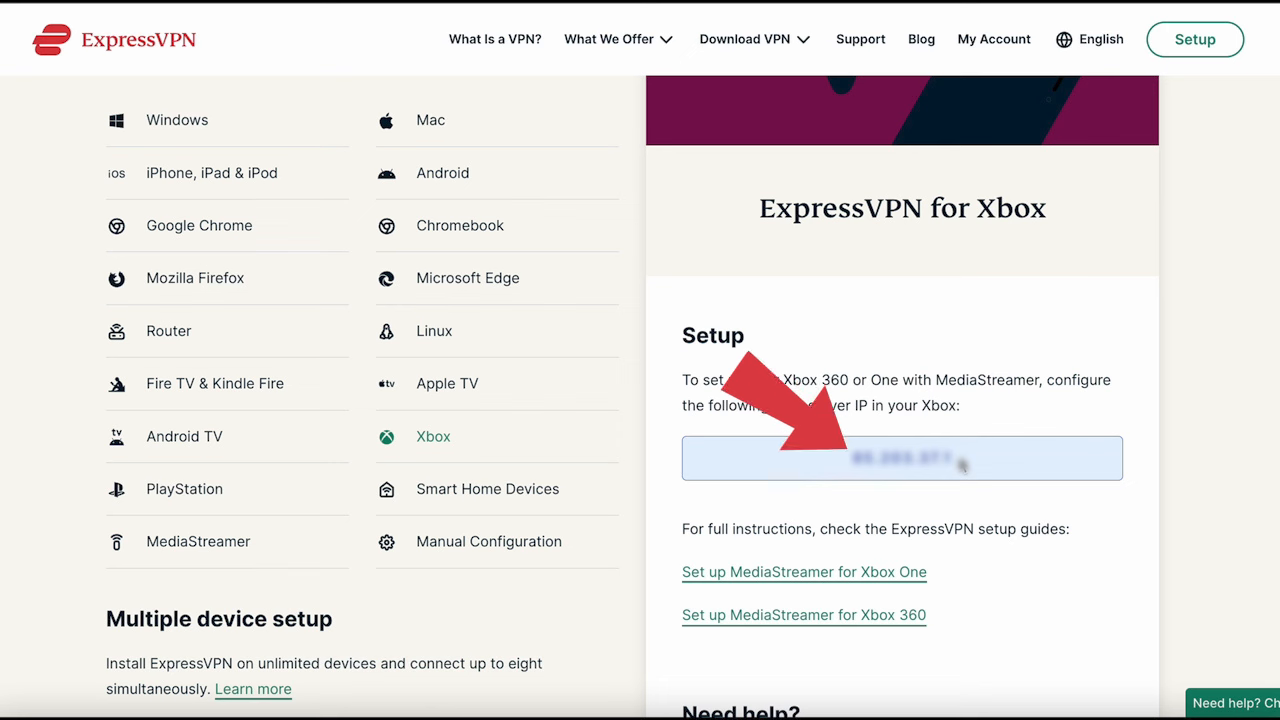
Scroll the Xbox MediaStreamer guide to the Secondary IPv4 DNS and 'It's all good' steps
scroll("down", 3)
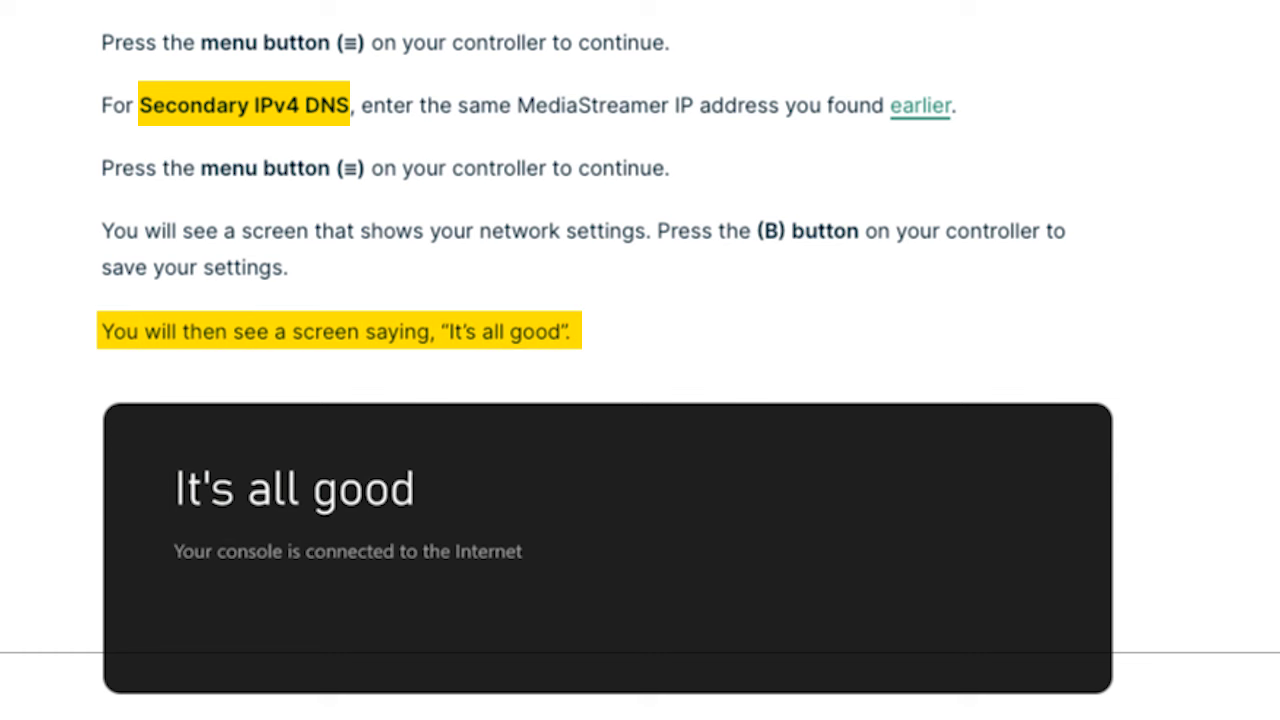
Scroll to the Windows Mobile hotspot guide showing the hotspot on and sharing from Wi-Fi
scroll("down", 3)
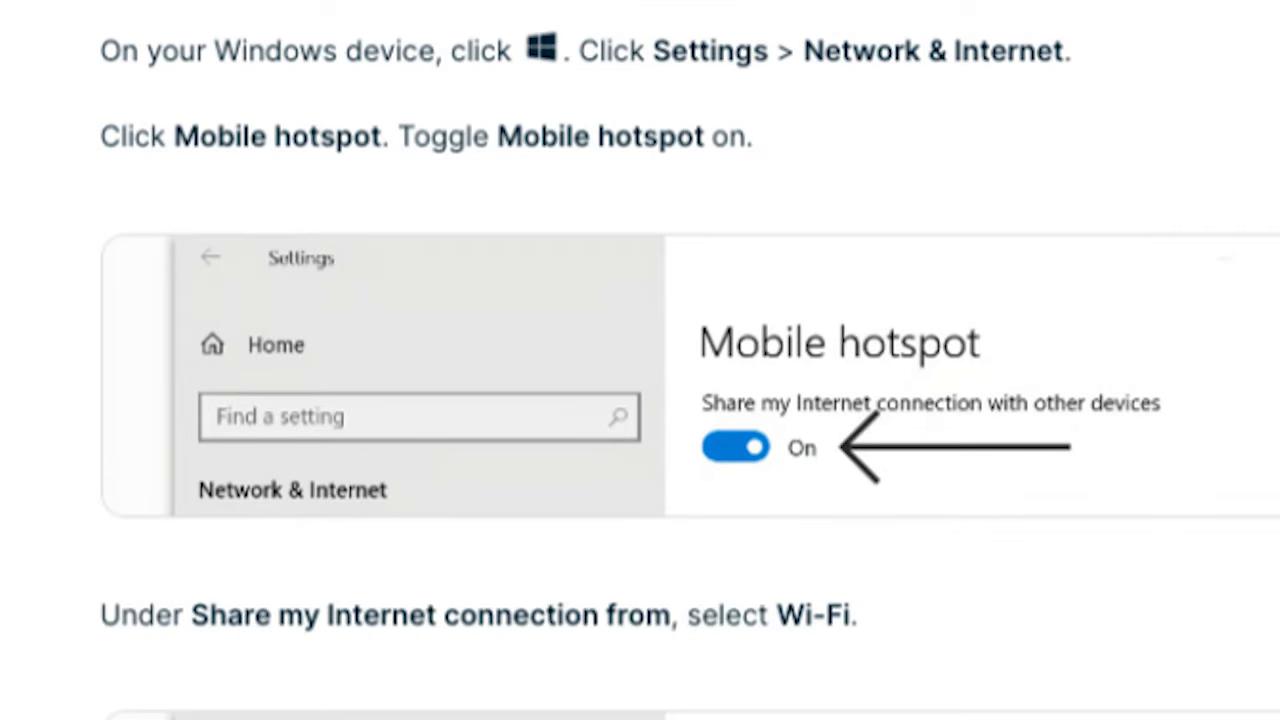
Scroll to the VPN adapter Properties step, then switch to the Google Search home page
scroll("down", 3)
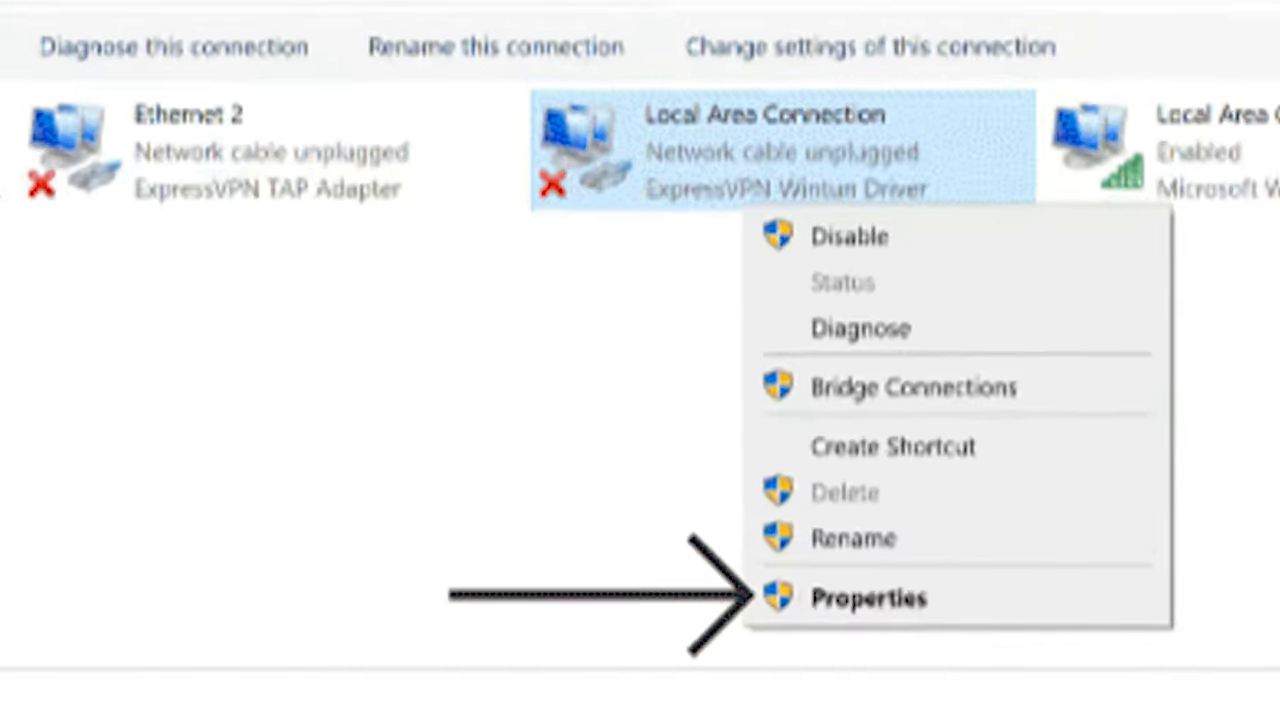
left_click(866, 600)
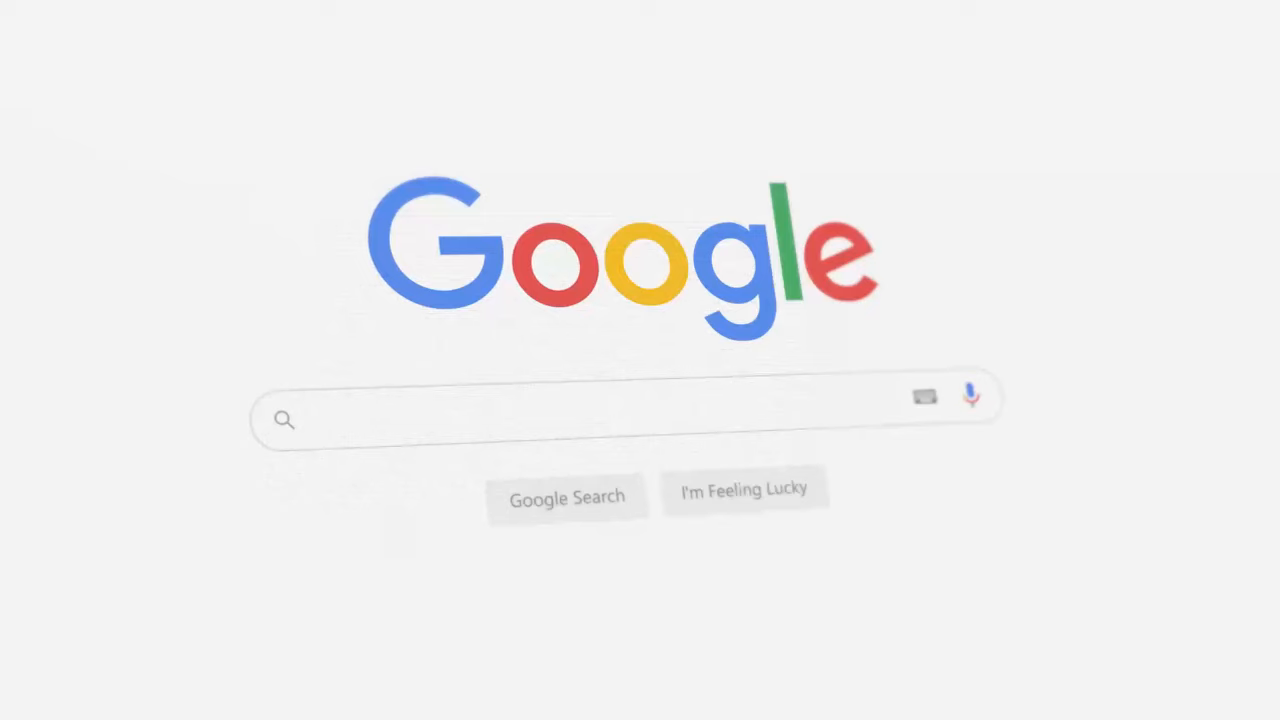
Search Google for 'What is my IP?' leading to ExpressVPN's built-in VPN router page
type("What is my IP?")
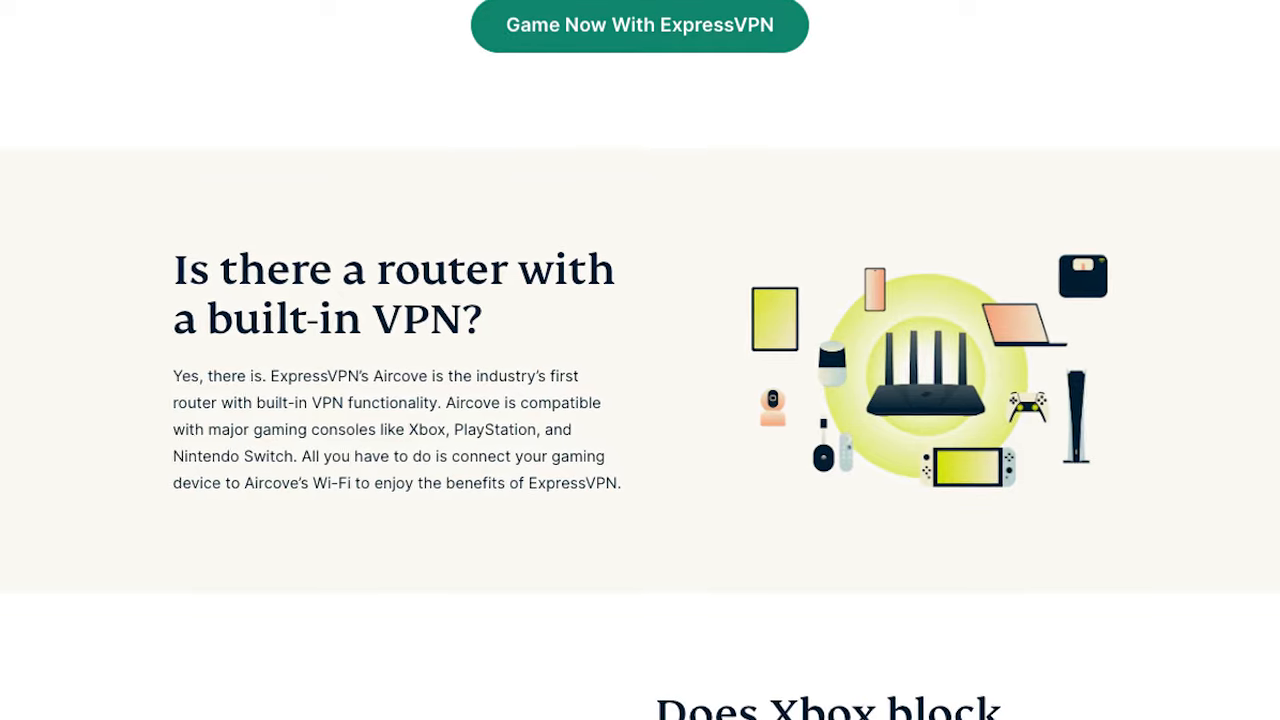
Scroll past the router section to the ExpressVPN vs CyberGhost rounds table, 9 points to 4
scroll("down", 3)
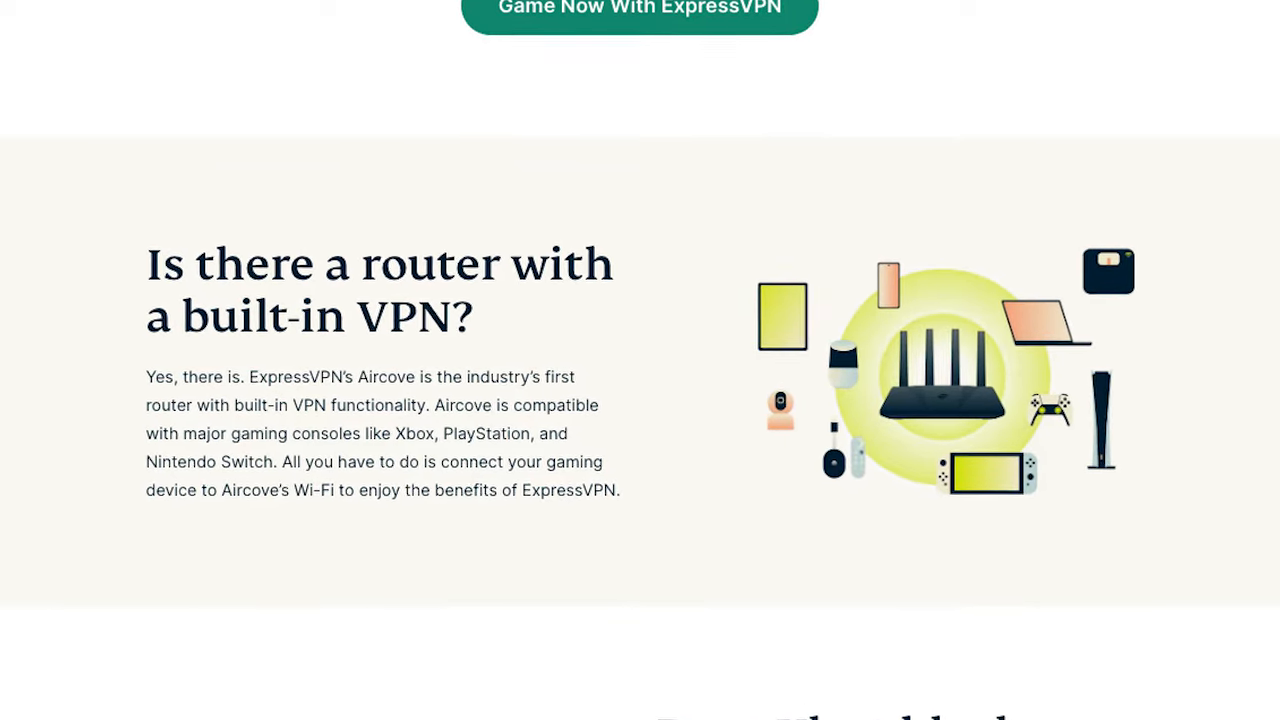
scroll("down", 3)
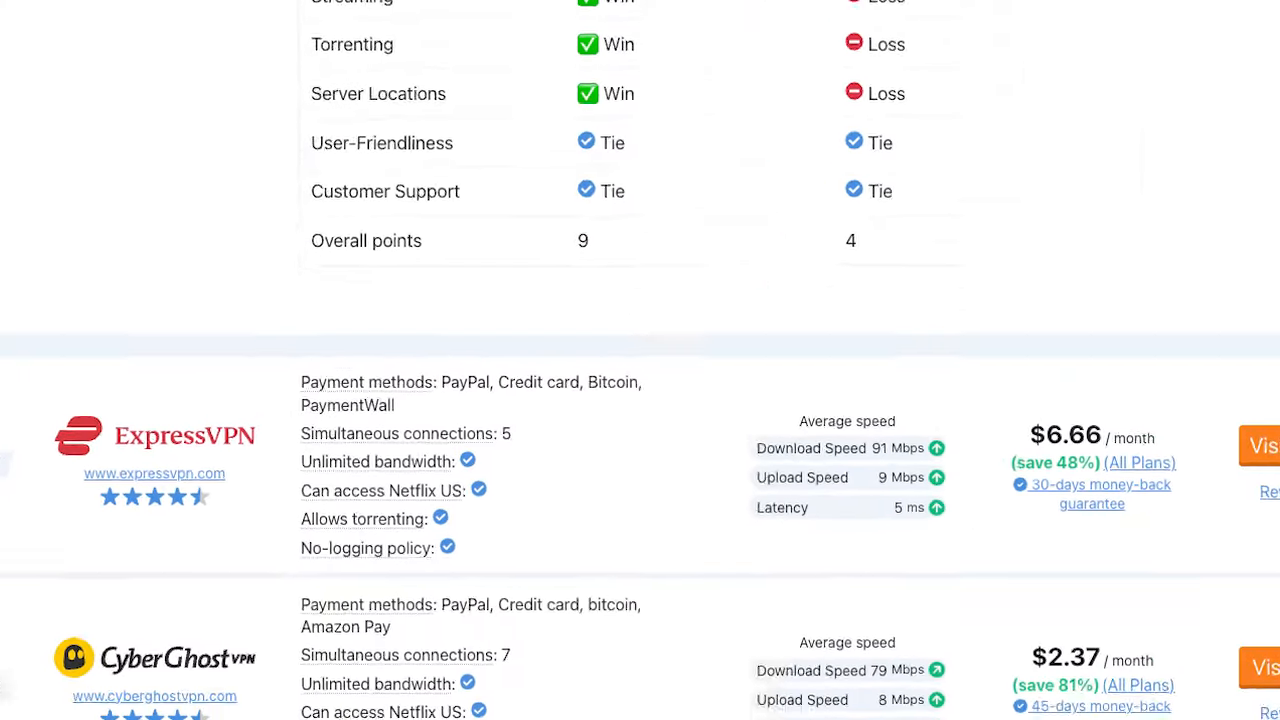
scroll("down", 3)
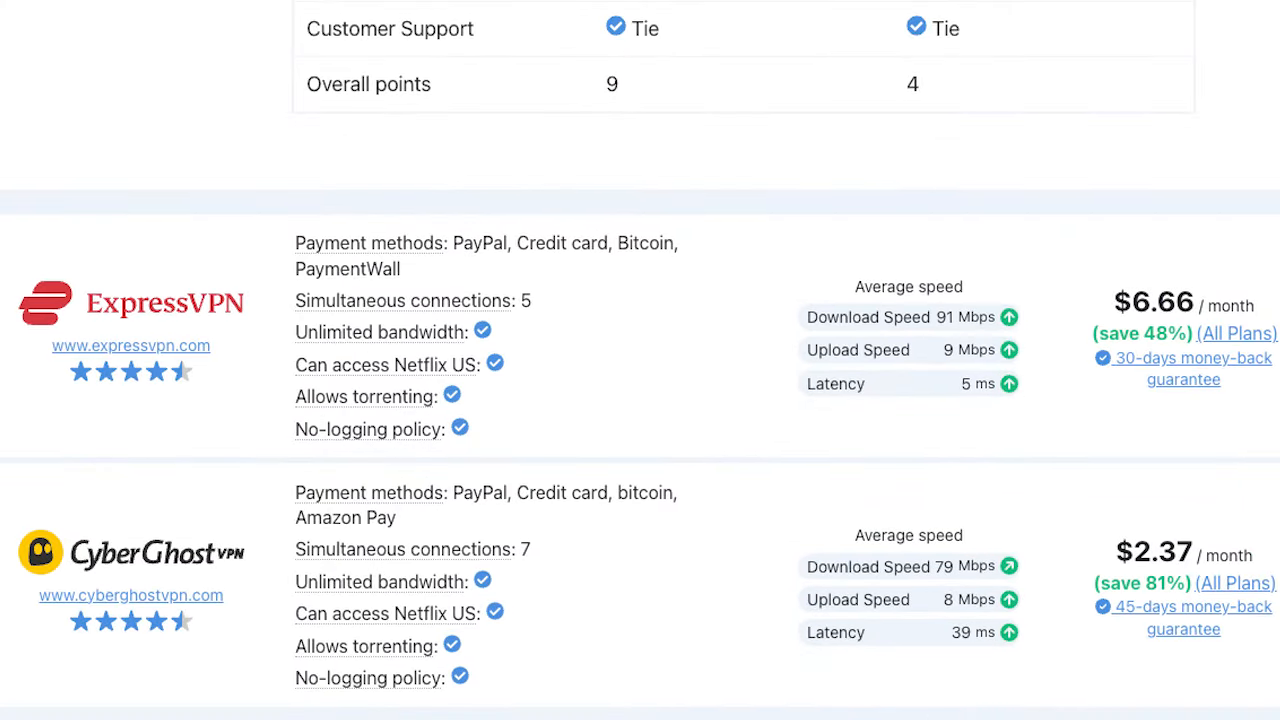
scroll("up", 3)
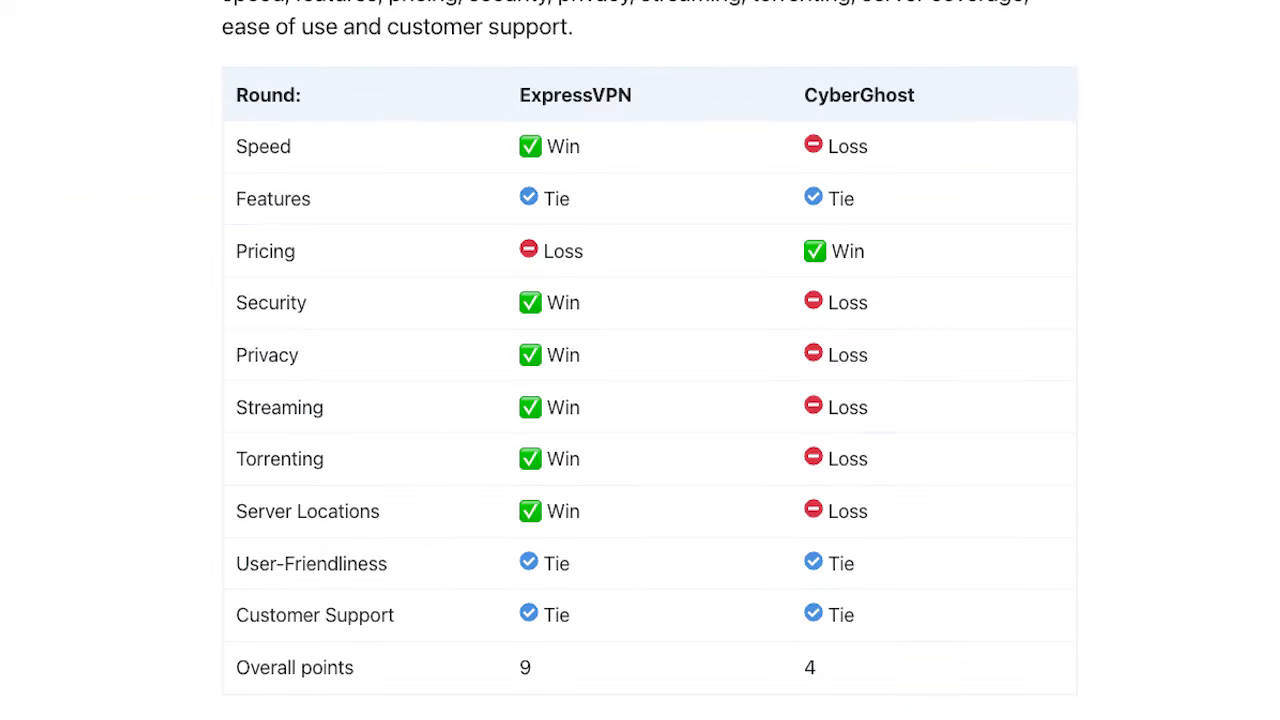